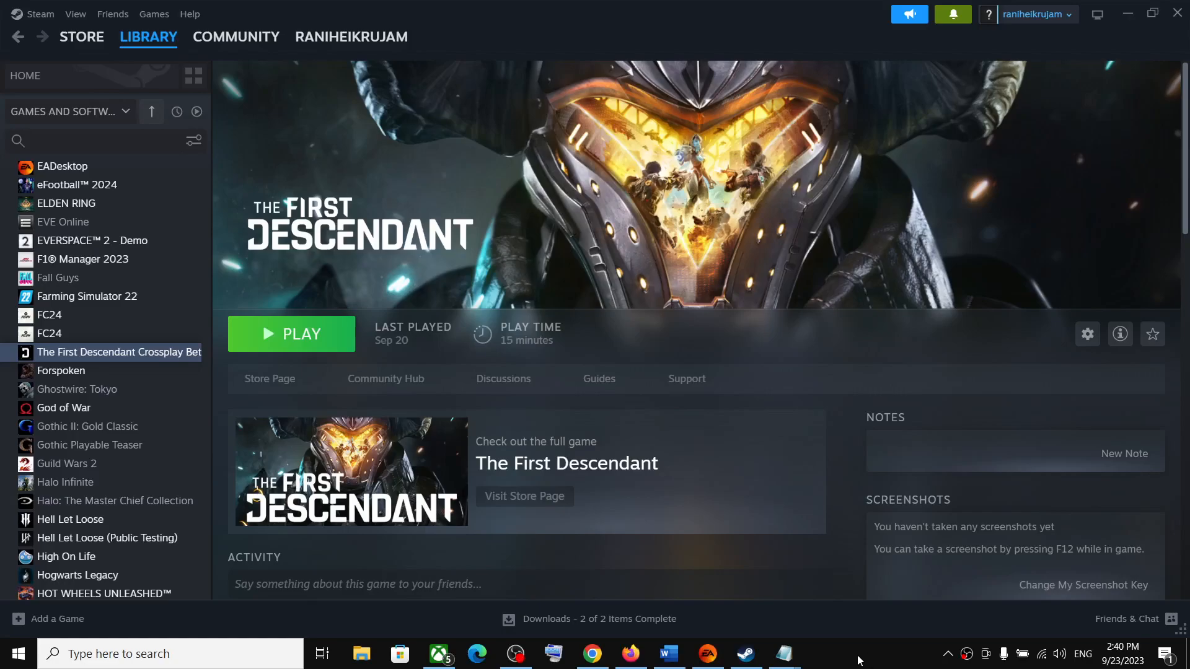
- Select the docs.microsoft.com redistributable link in the Word notes document
click(667, 653)
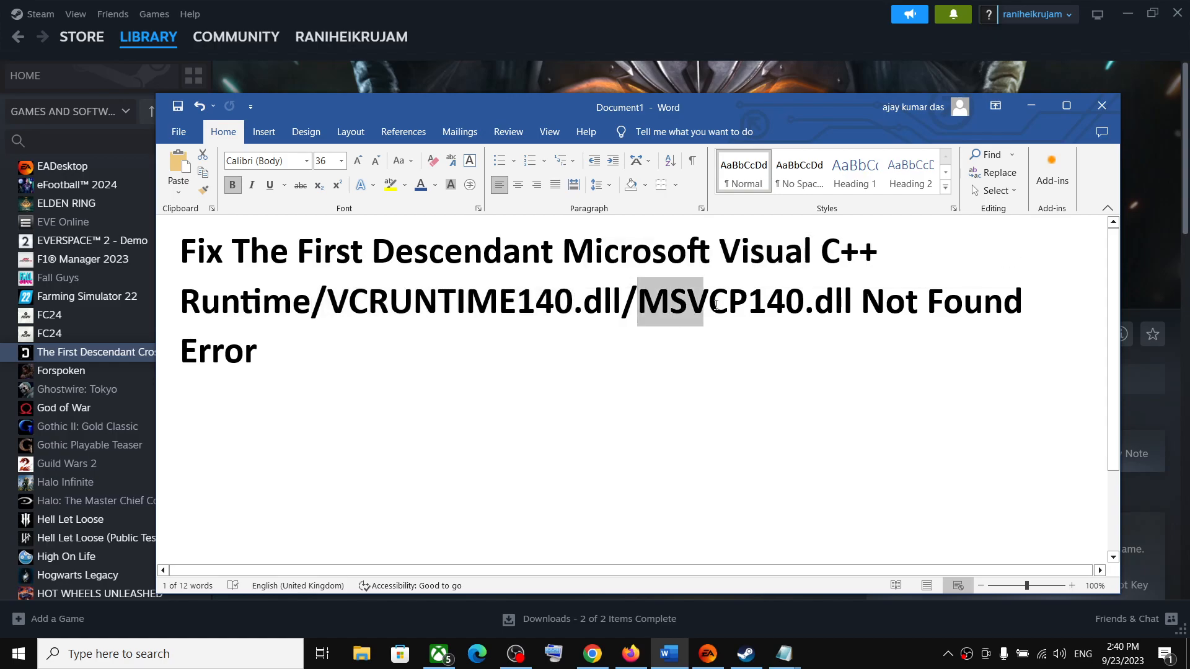
drag(669, 301, 783, 301)
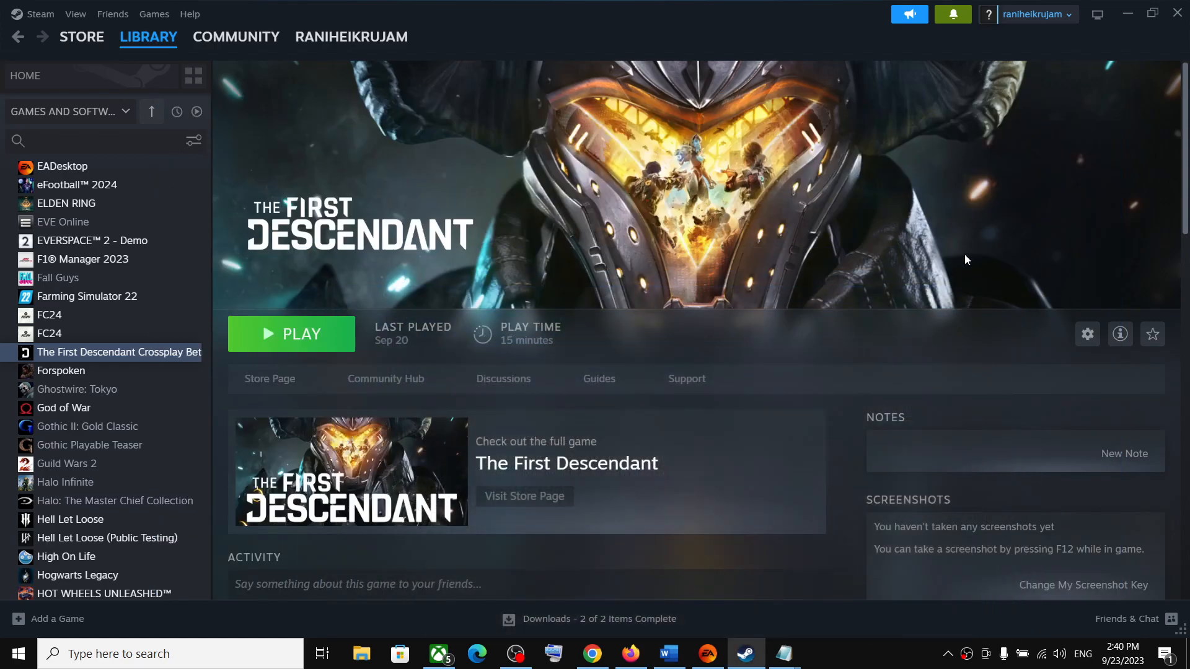
mouse_move(667, 653)
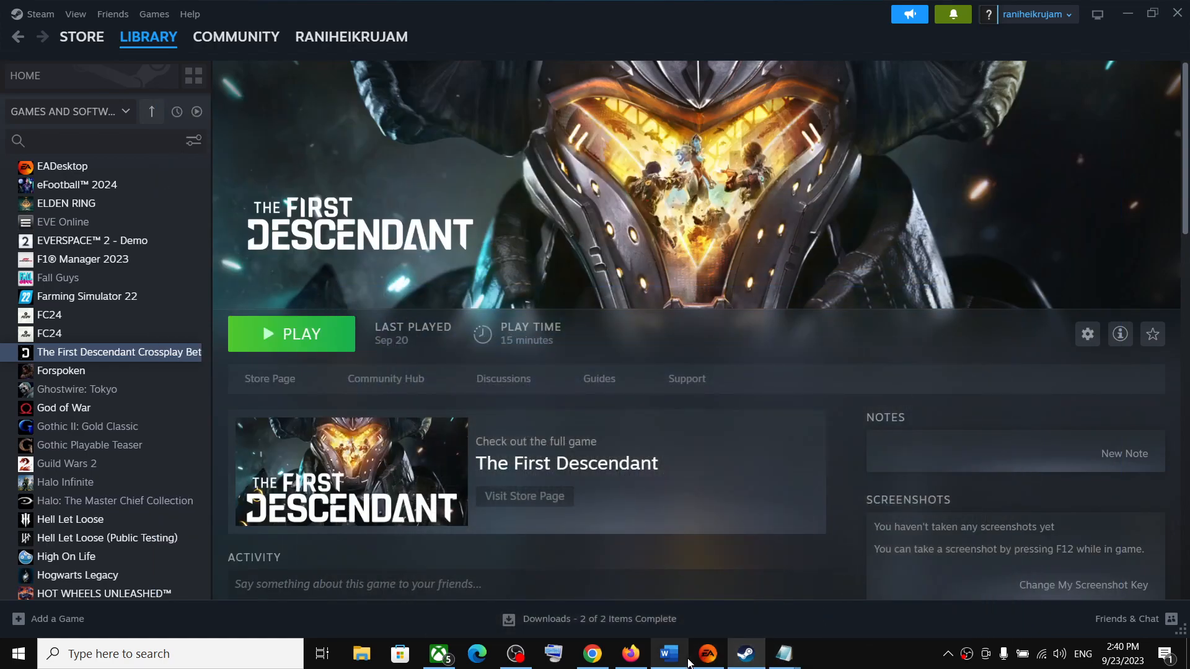
click(665, 653)
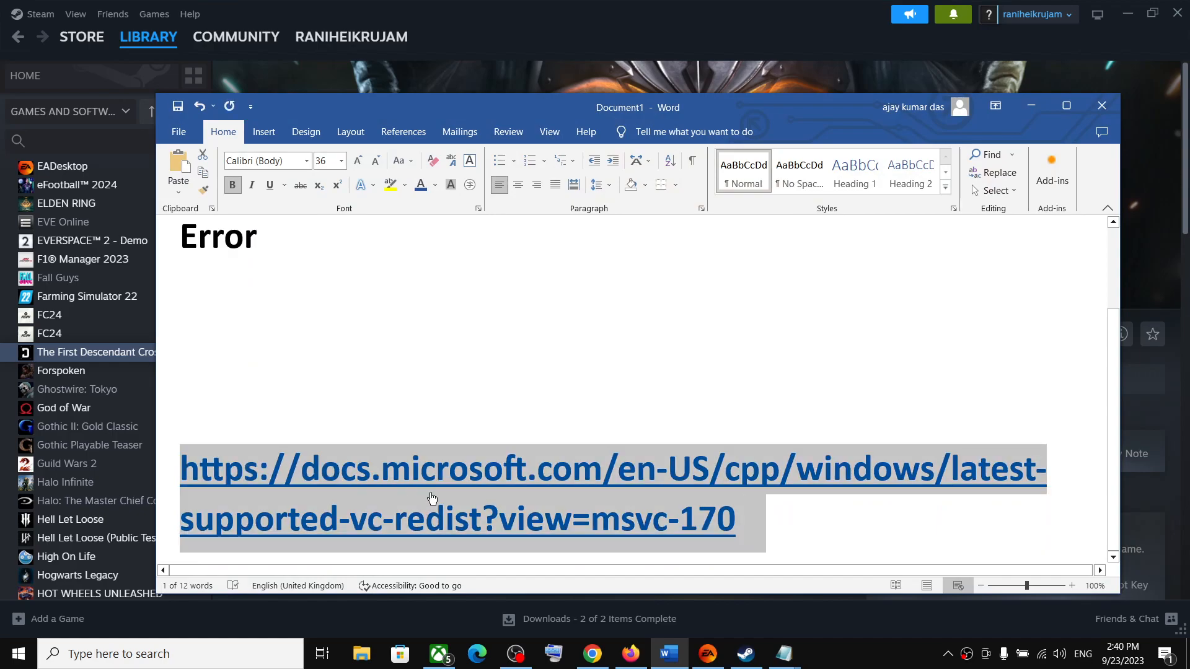
- Load the latest-supported-vc-redist page in Chrome and download the x86 installer from the 2015–2022 table
click(592, 653)
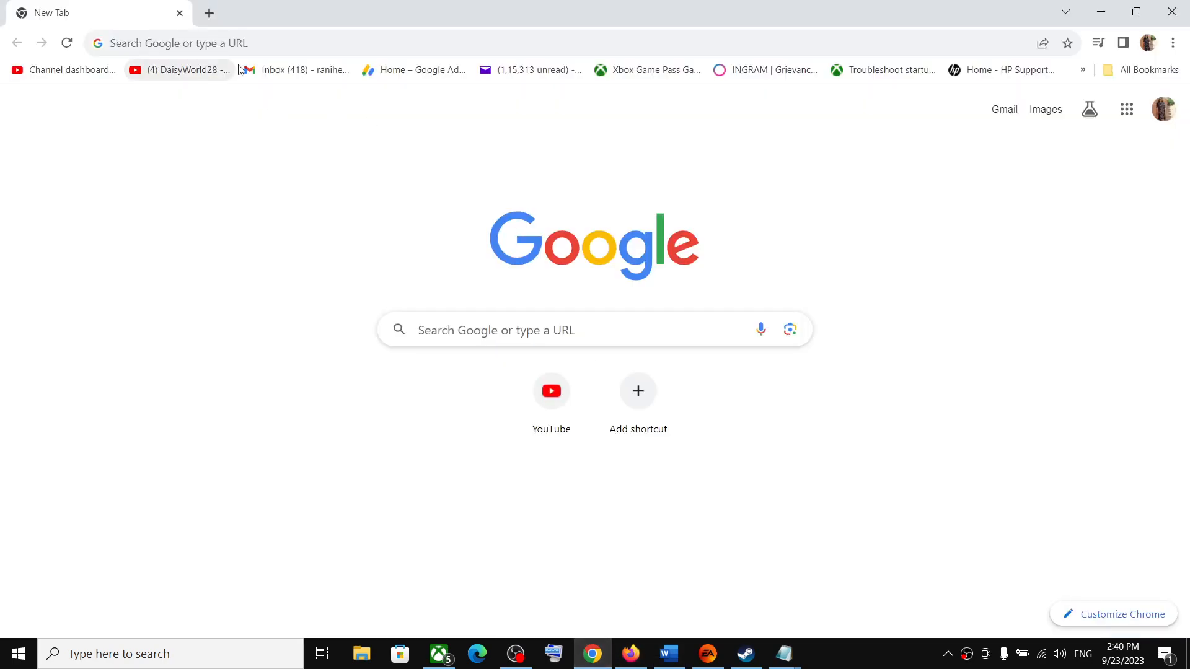
text(https://docs.microsoft.com/en-US/cpp/windows/latest-supported-vc-redist?view=msvc-170)
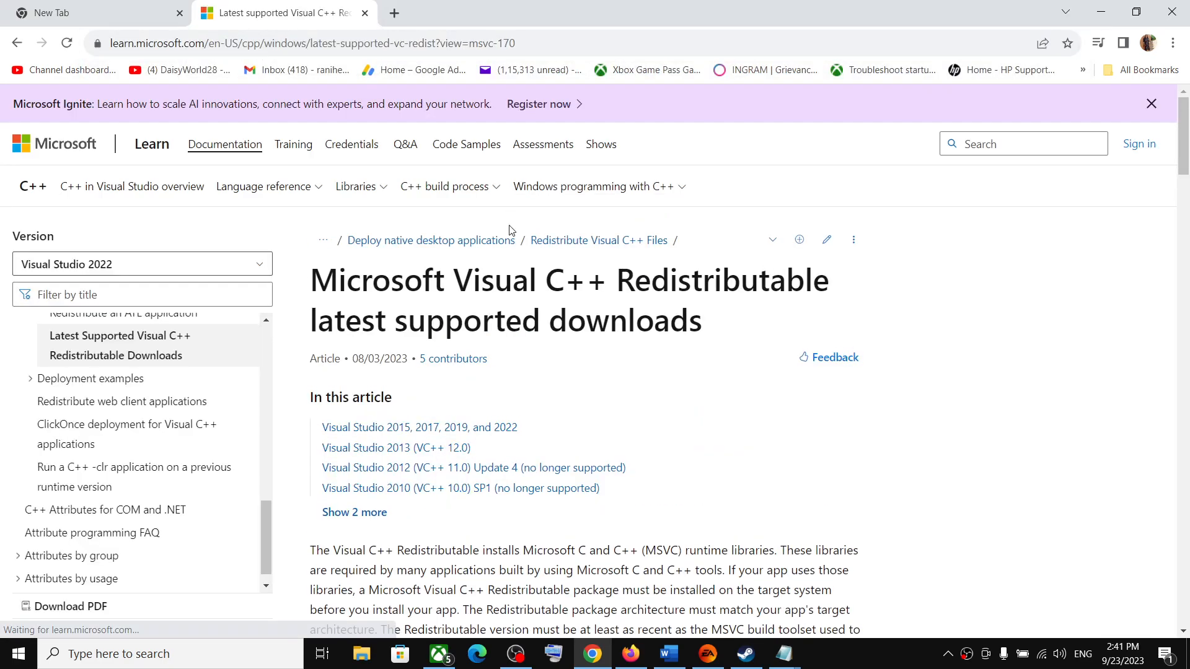
scroll(down, 3)
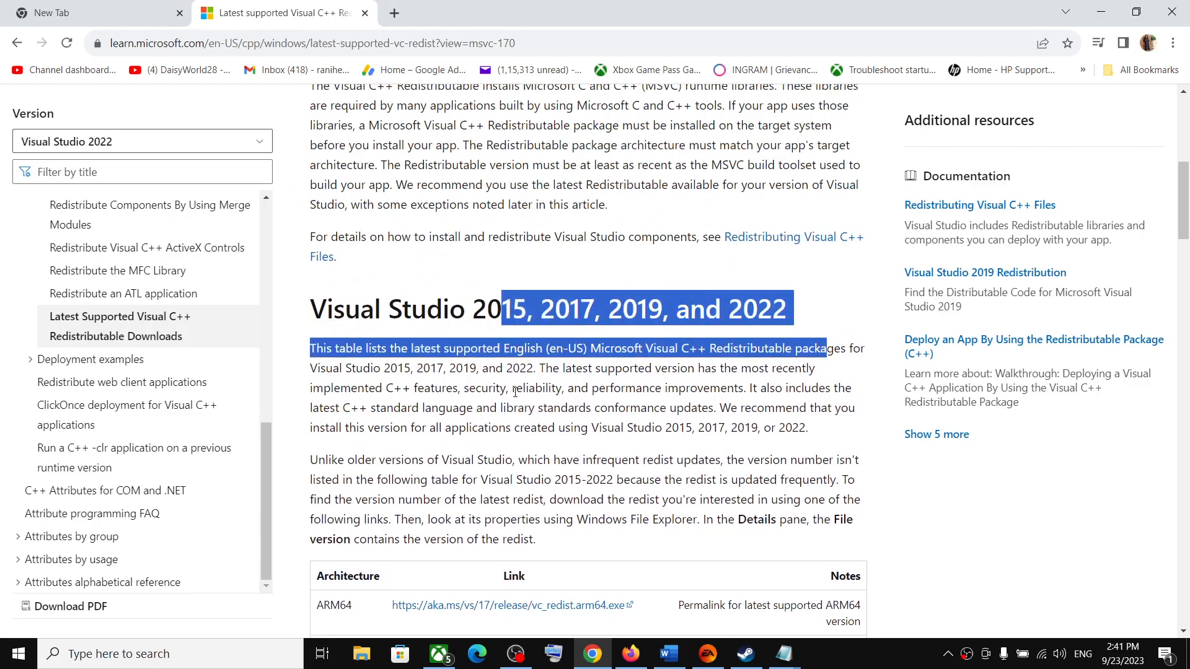
scroll(down, 3)
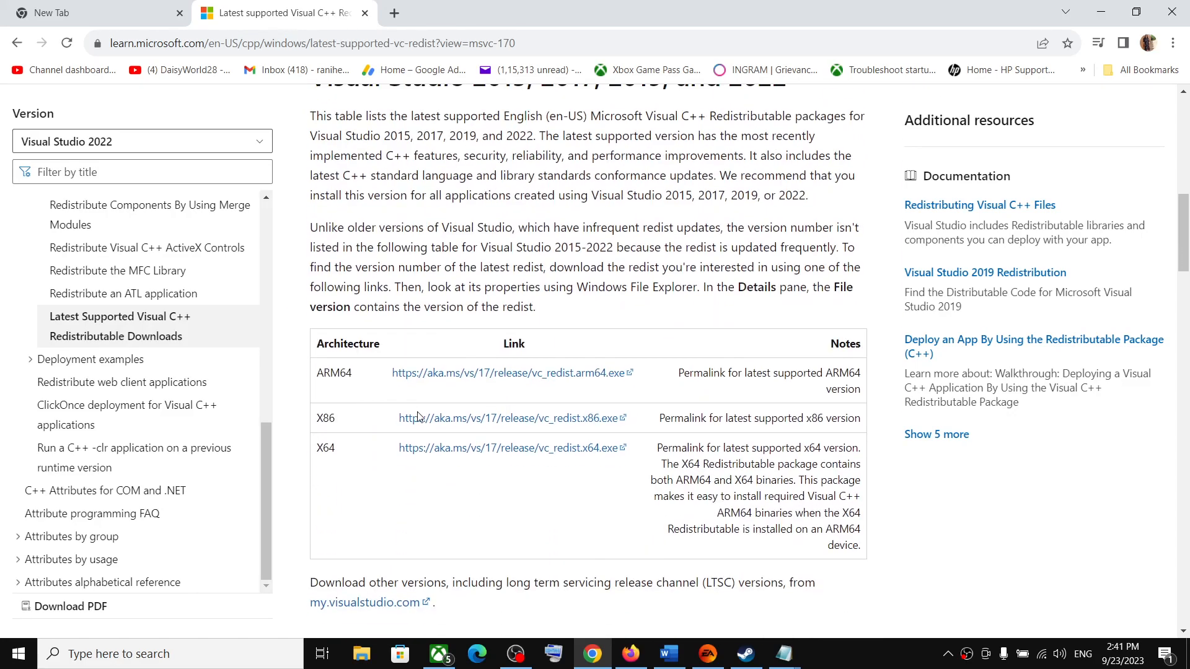
click(512, 418)
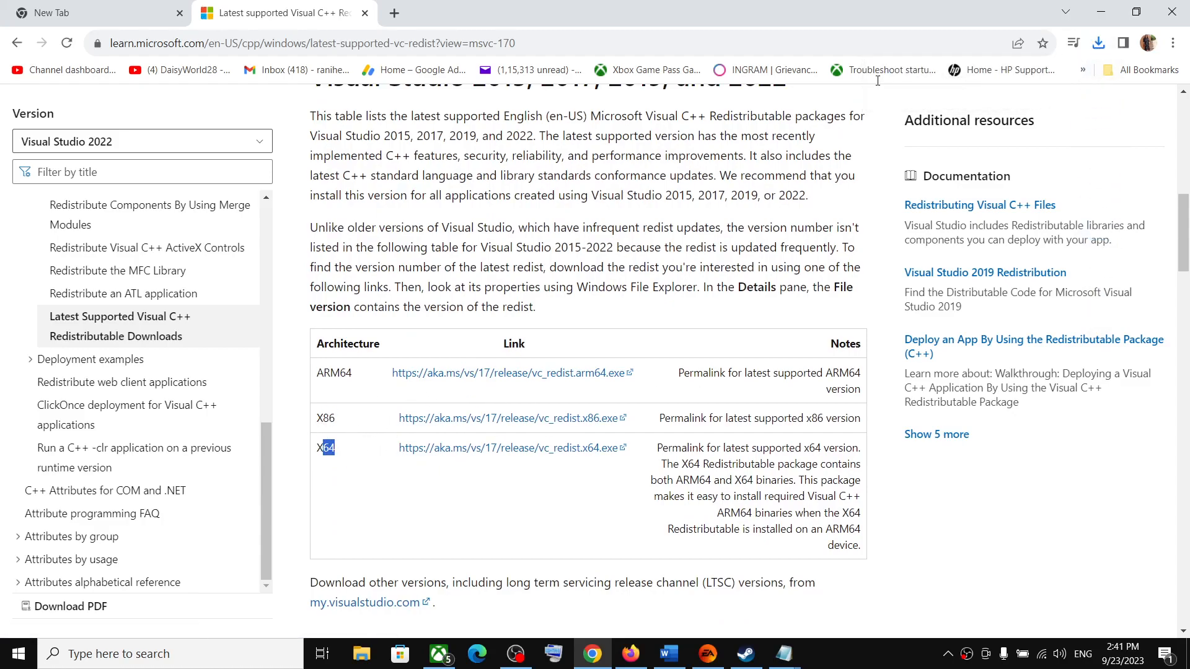
- Repair VC_redist.x64.exe from Chrome's downloads, then launch VC_redist.x86.exe
click(1097, 43)
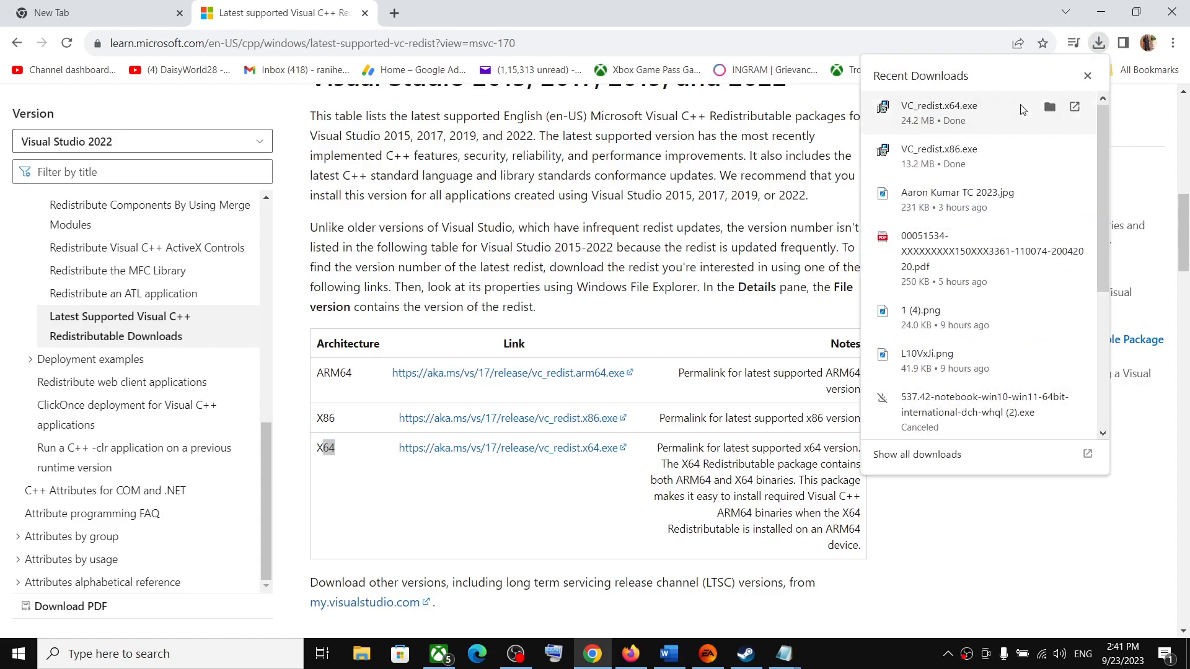
mouse_move(915, 122)
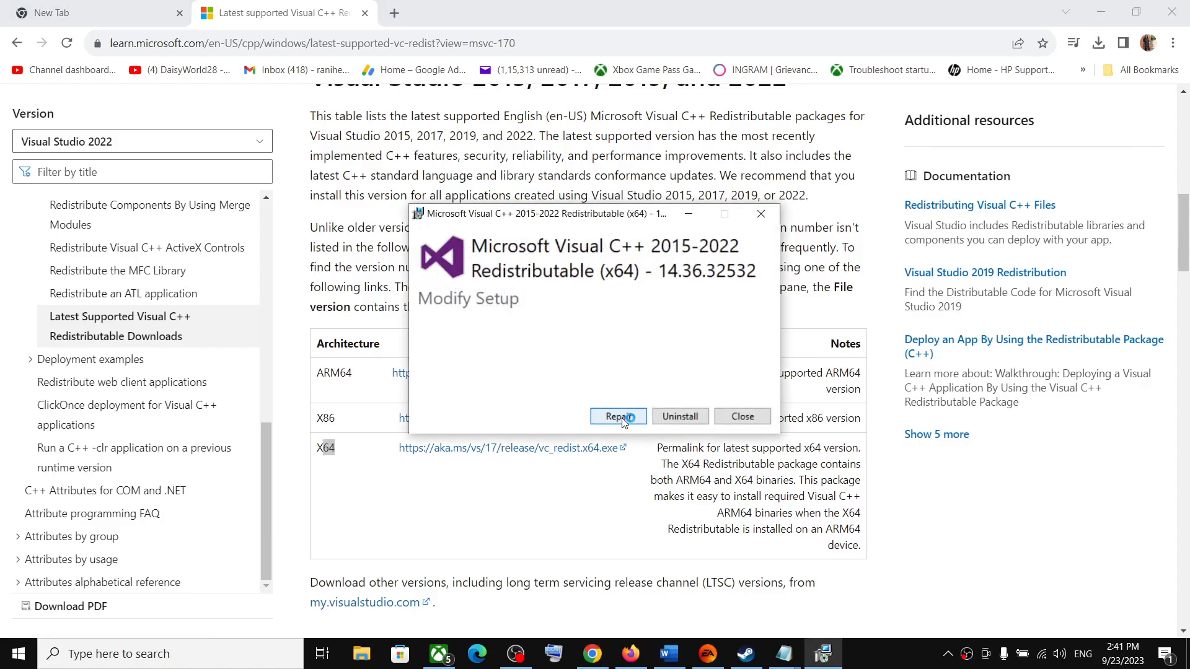
click(618, 416)
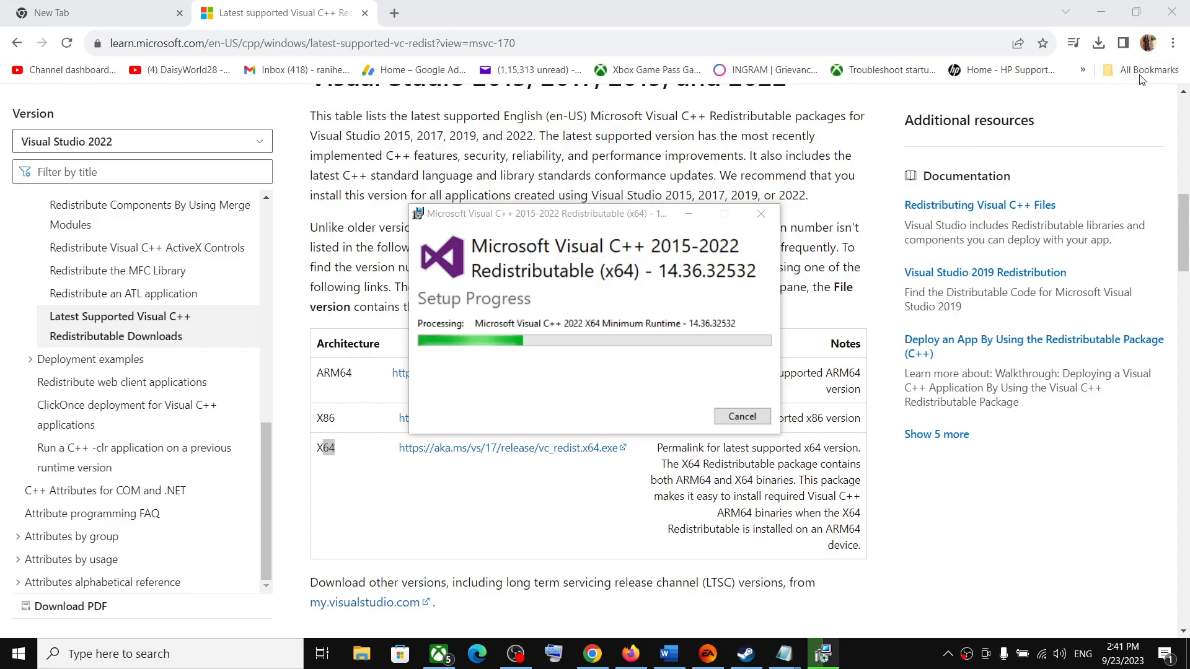
click(1097, 44)
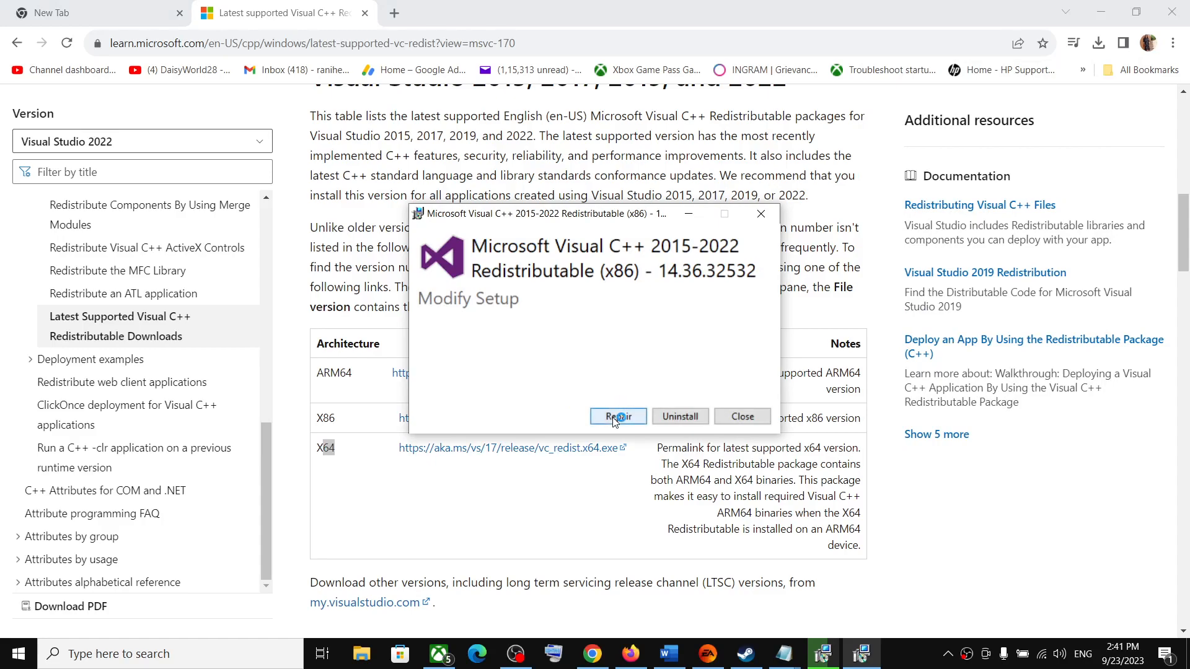
- Repair the x86 redistributable, close both successful setups and return to Steam
click(617, 416)
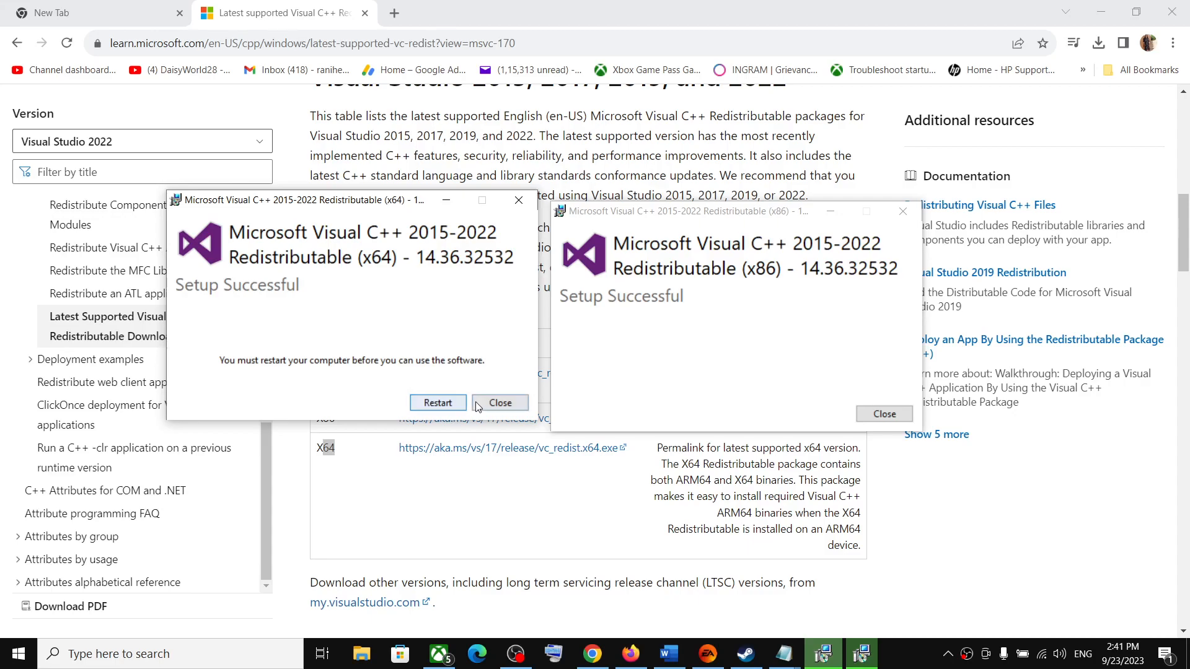
click(500, 402)
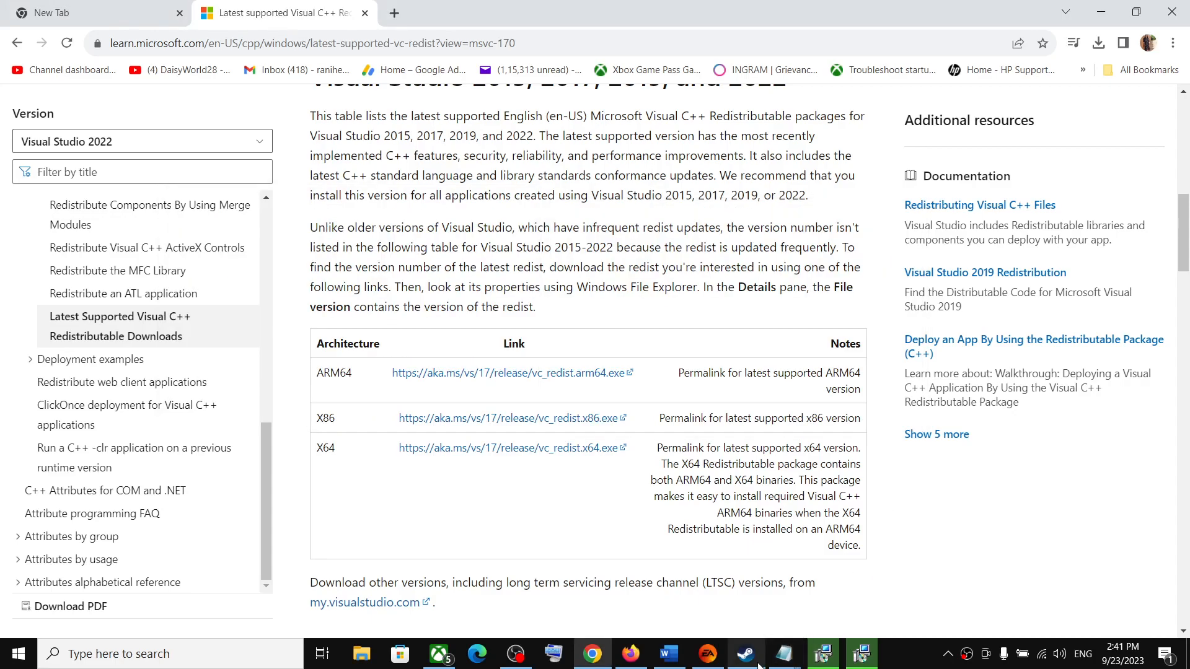
click(745, 654)
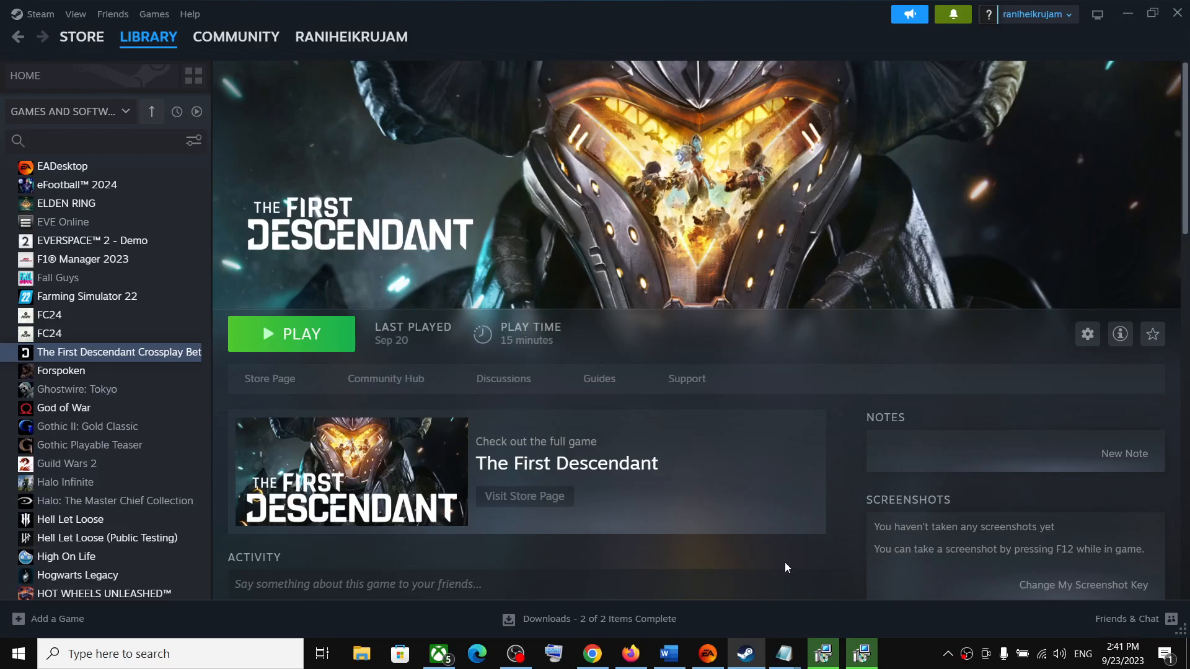
mouse_move(917, 667)
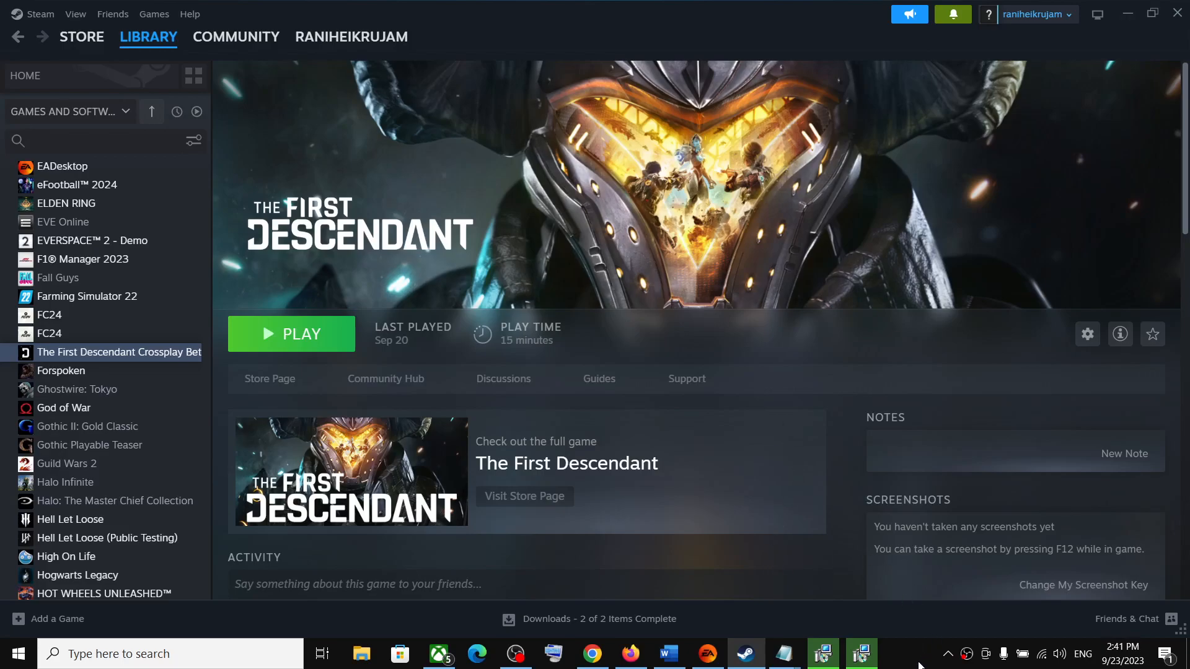